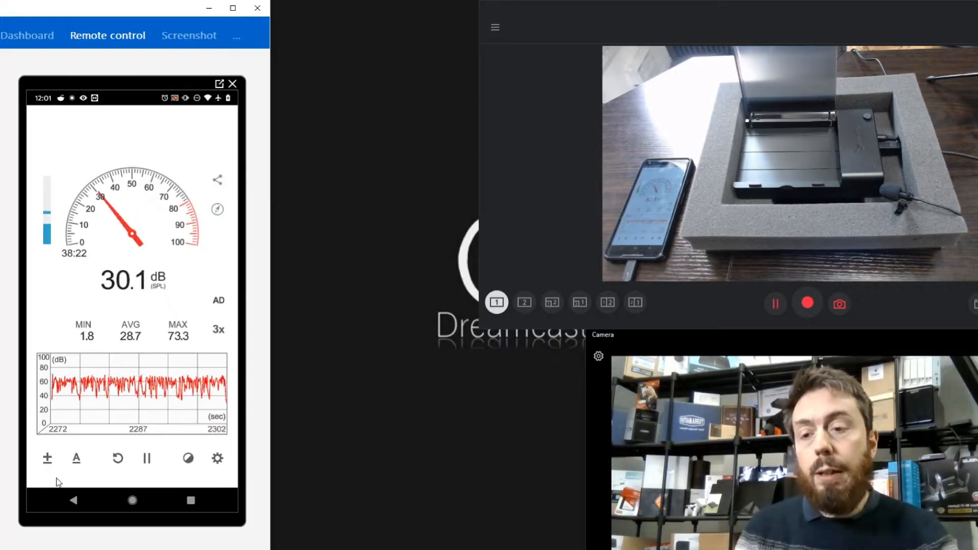
Switch Sound Meter from the decibel graph to the everyday noise-level reference table
click(76, 458)
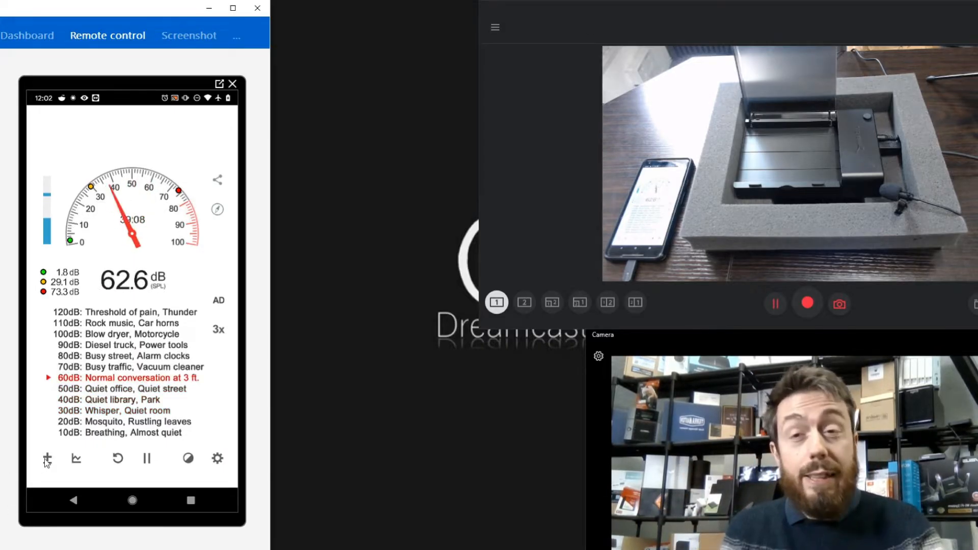
Step Sound Meter's calibration offset down to -25 dB and save it
click(47, 458)
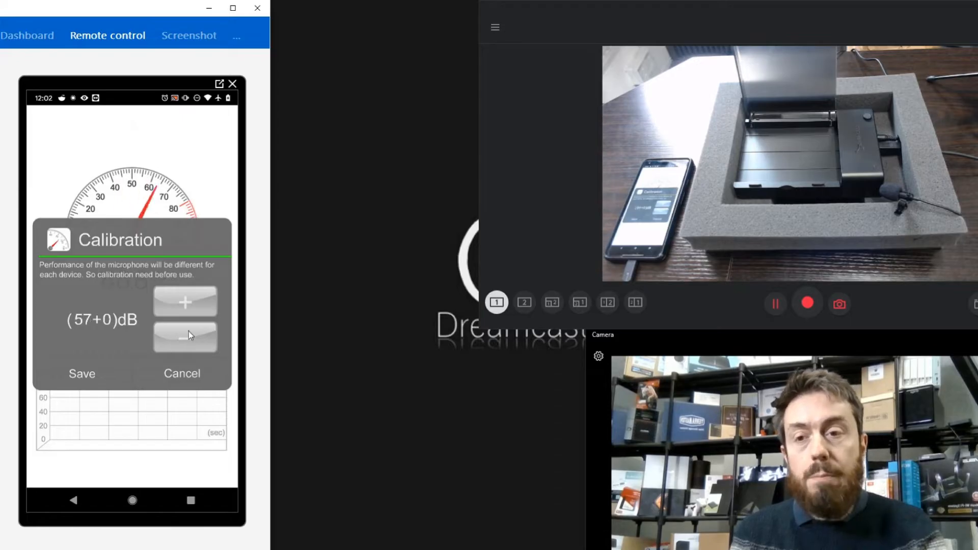
click(184, 339)
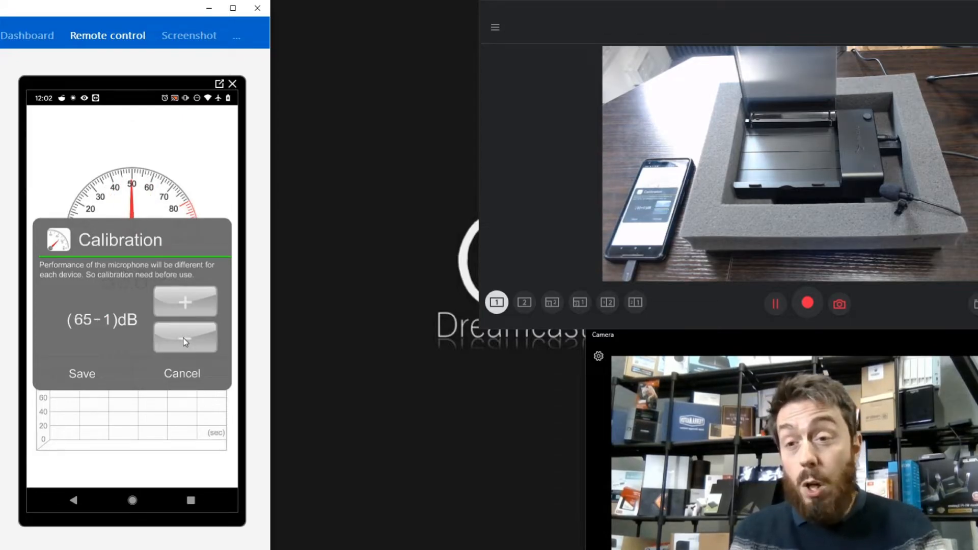
click(185, 338)
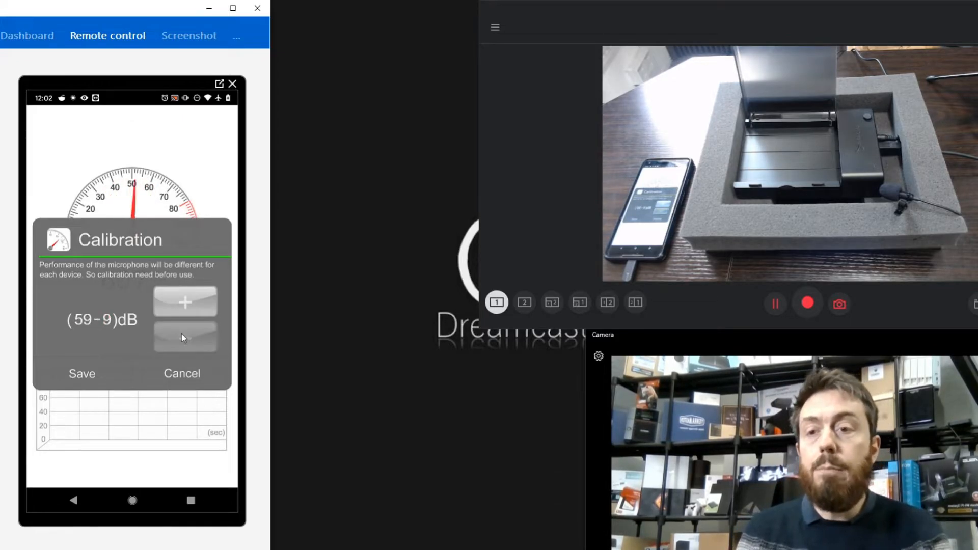
click(184, 337)
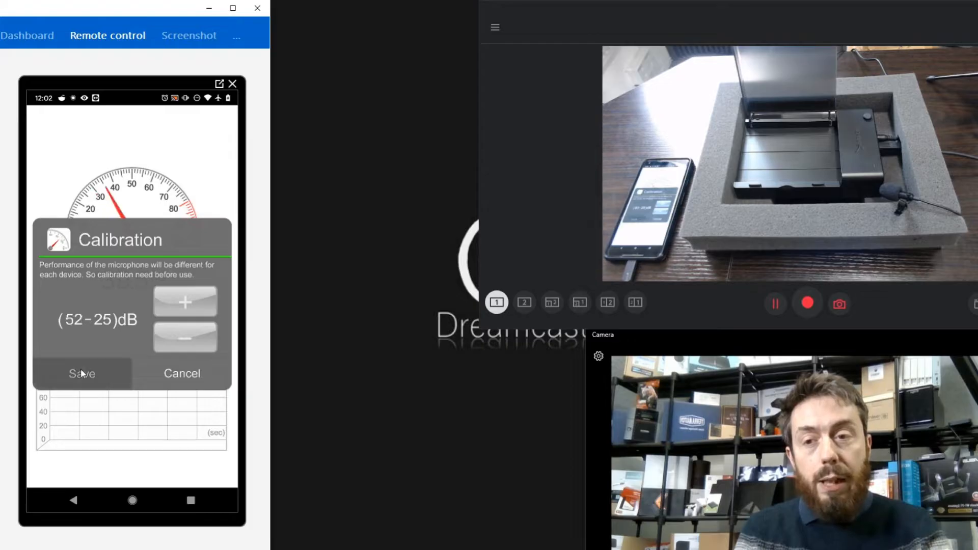
click(81, 373)
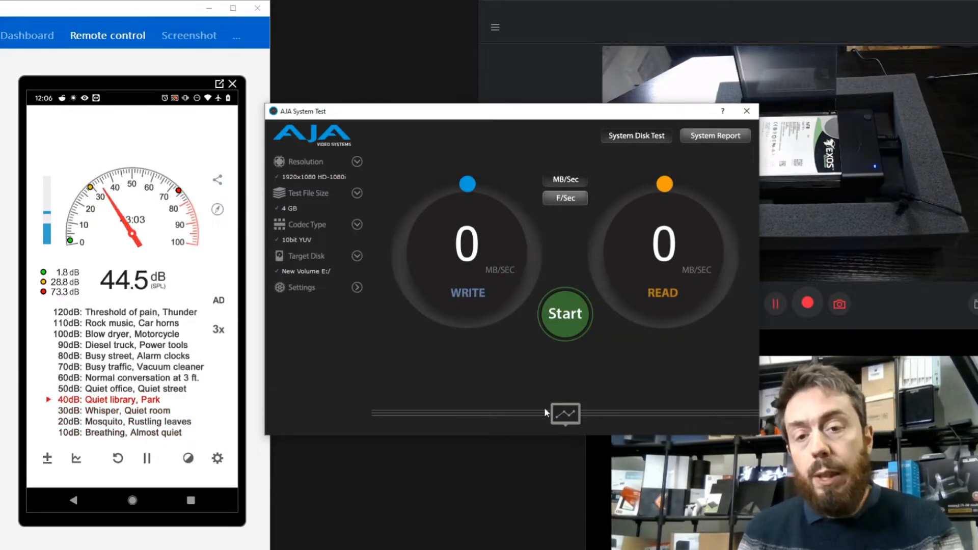
Expand the empty Disk Writes and Disk Reads charts below the speed readouts
click(565, 414)
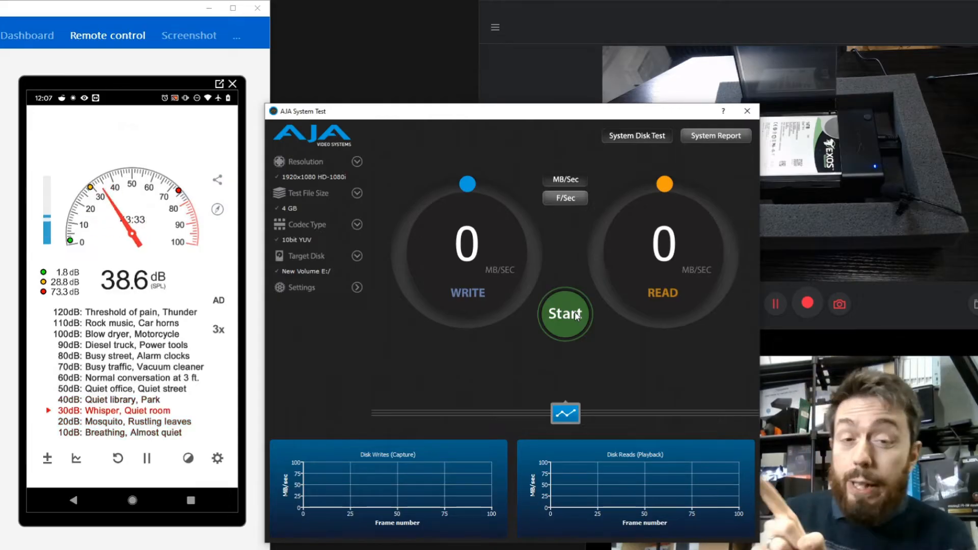
Start the 4 GB benchmark on New Volume E:/ and return Sound Meter to its graph
click(564, 313)
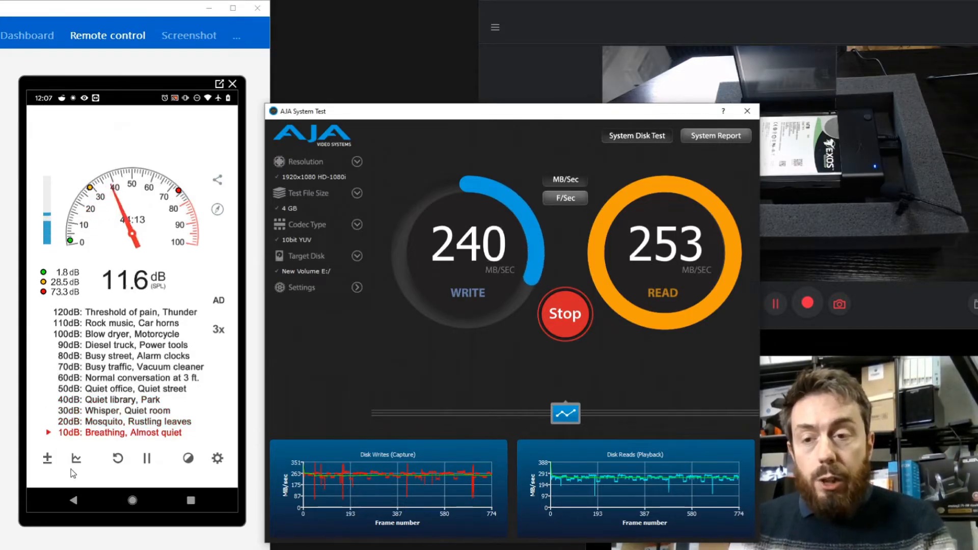
click(75, 458)
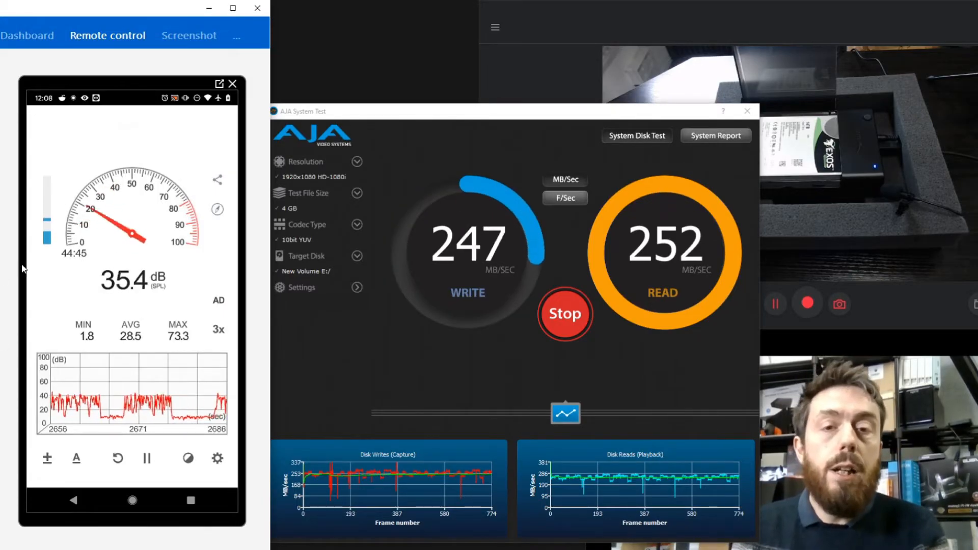
Stop and close the benchmark, then add a default-named folder on New Volume (E:)
click(564, 313)
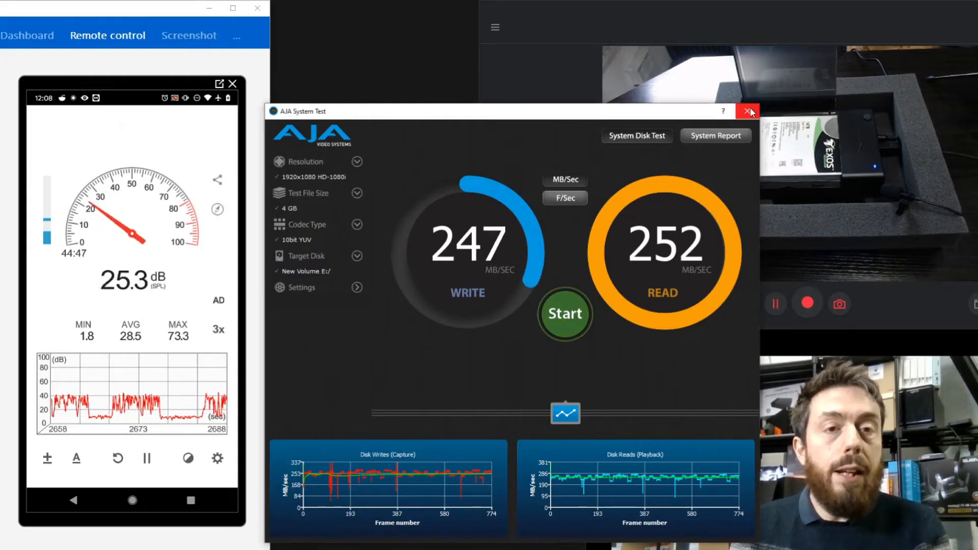
click(749, 111)
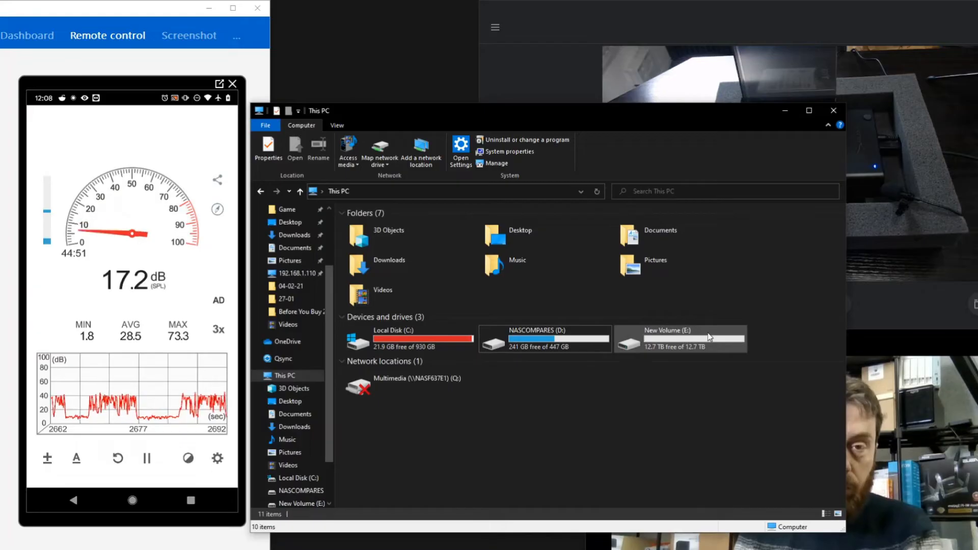
double_click(545, 339)
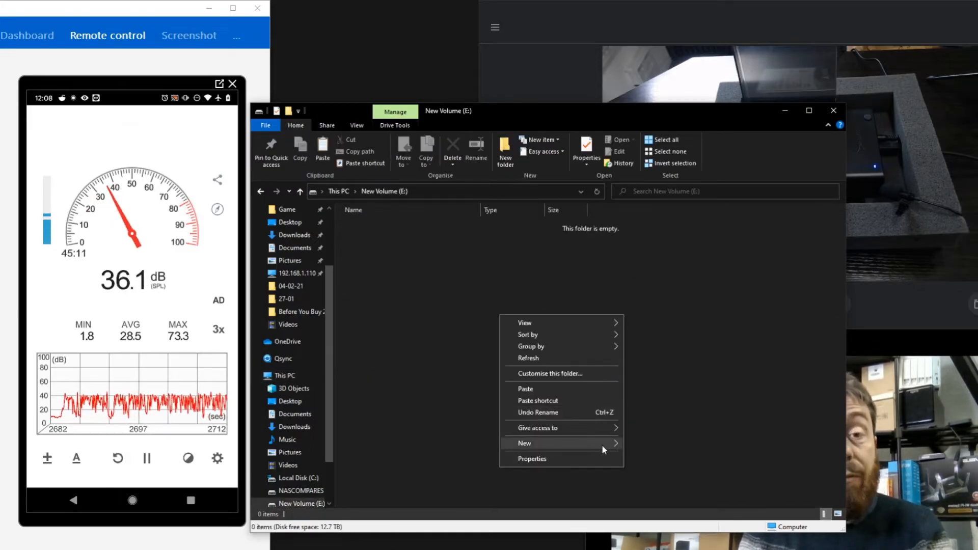
click(524, 443)
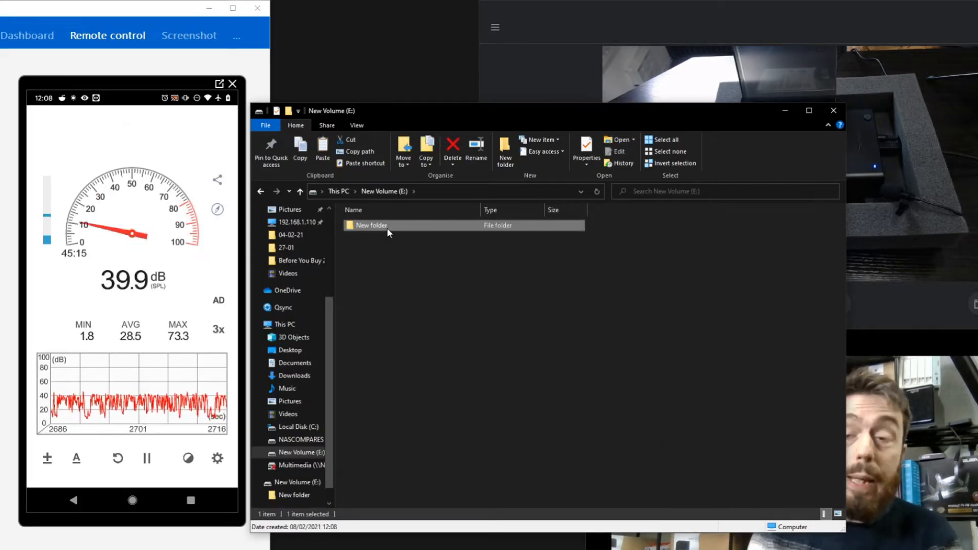
mouse_move(371, 225)
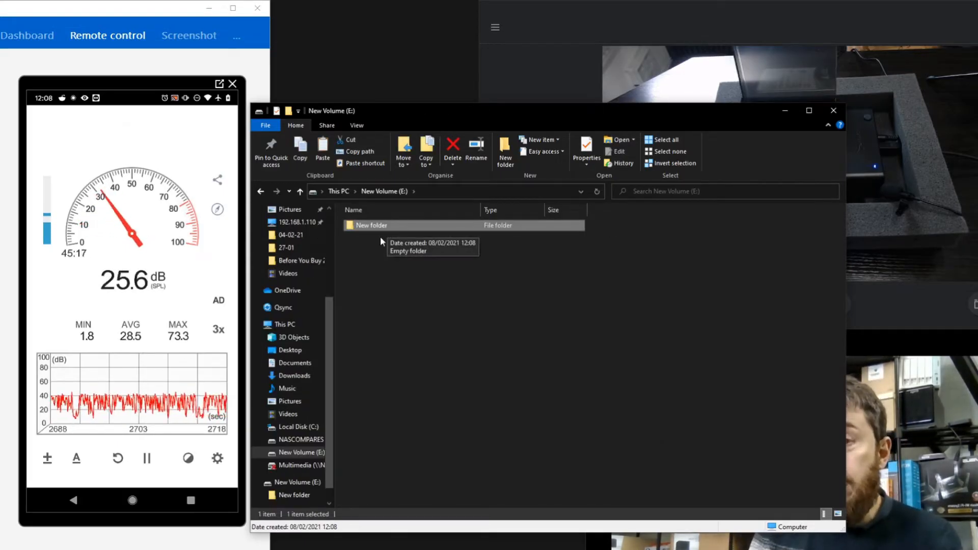
Enter the newly created, empty New folder on New Volume (E:)
double_click(371, 225)
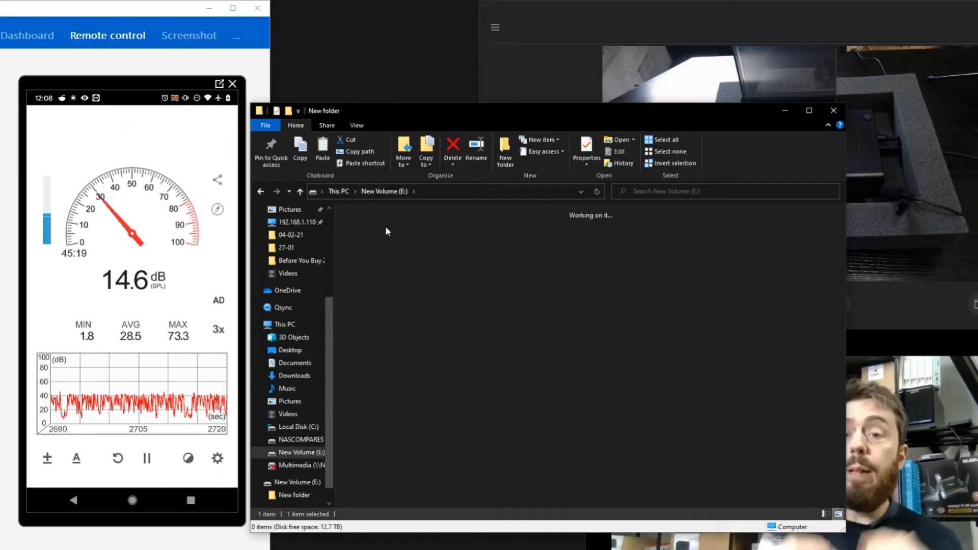
double_click(297, 495)
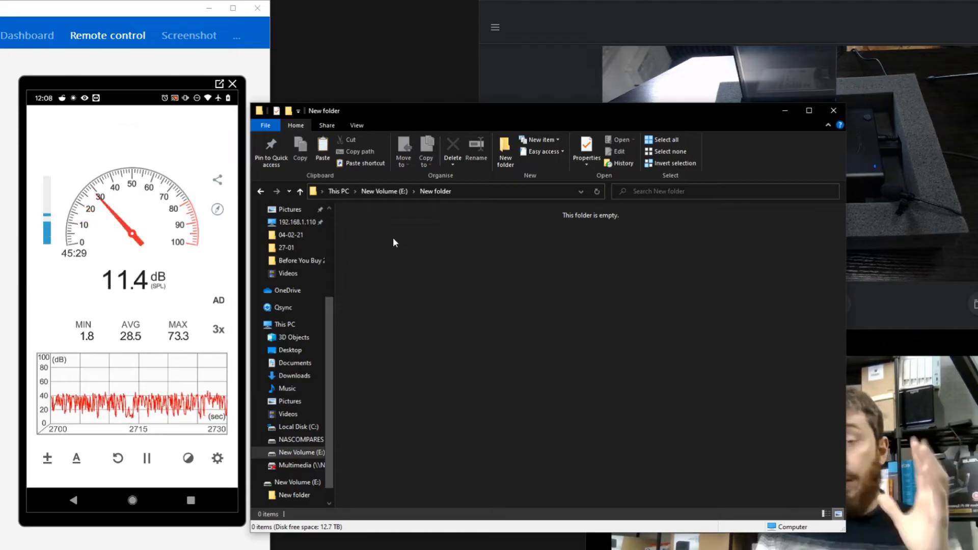
Paste the copied items into New folder, raising the WindowsImageBackup access prompt
right_click(393, 243)
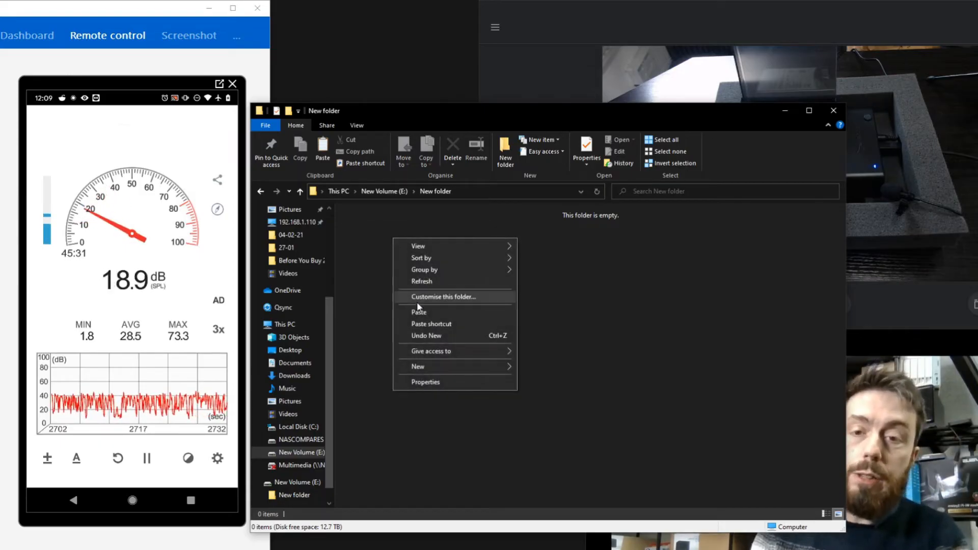
mouse_move(420, 312)
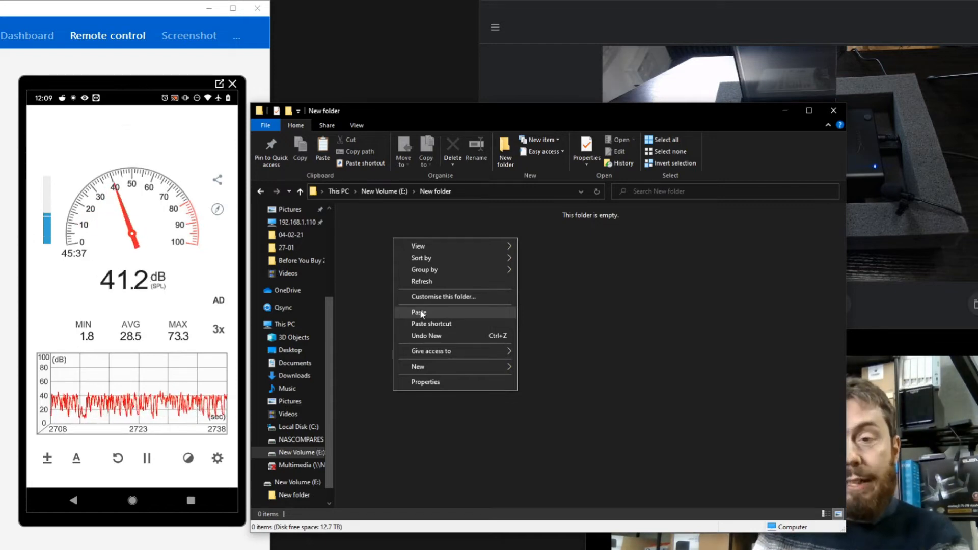
click(422, 314)
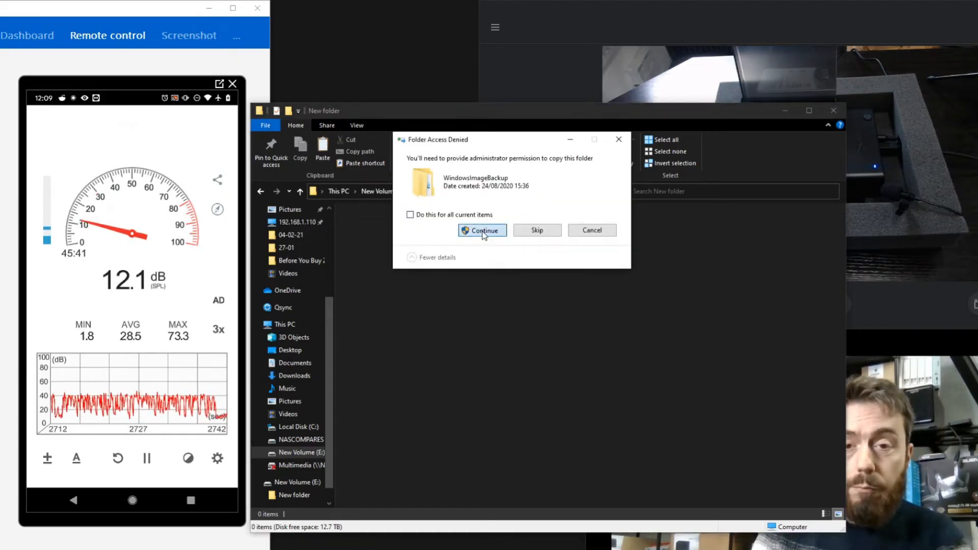
Continue past Folder Access Denied so 187 items copy from D: at about 194 MB/s
click(482, 230)
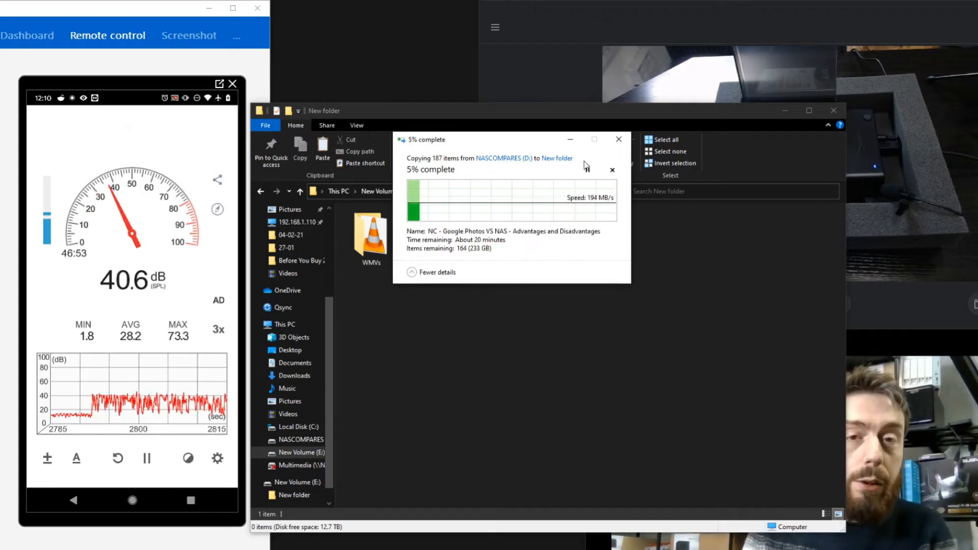
Check the copied WMVs folder's properties: 13.1 GB across 22 files
click(618, 139)
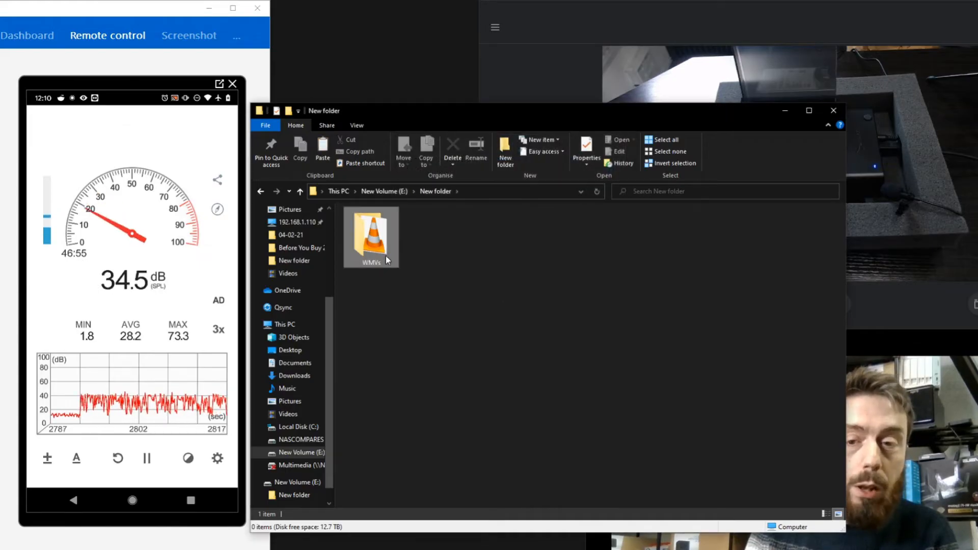
click(371, 234)
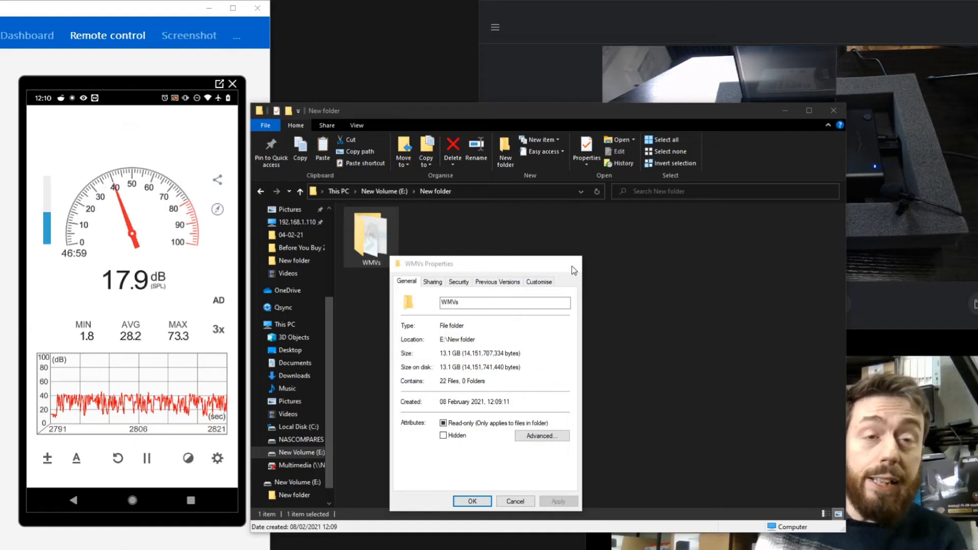
right_click(370, 231)
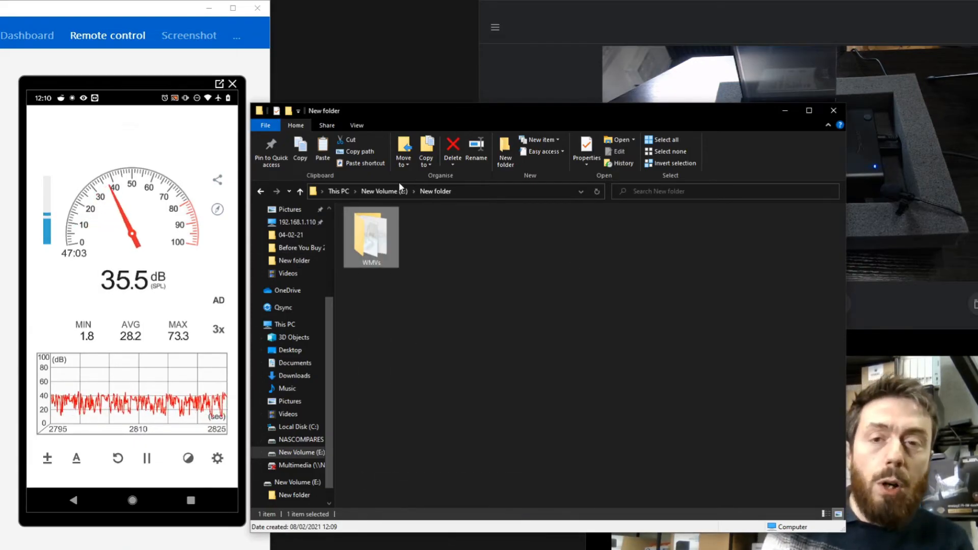
Navigate back up to the root of New Volume (E:)
click(300, 191)
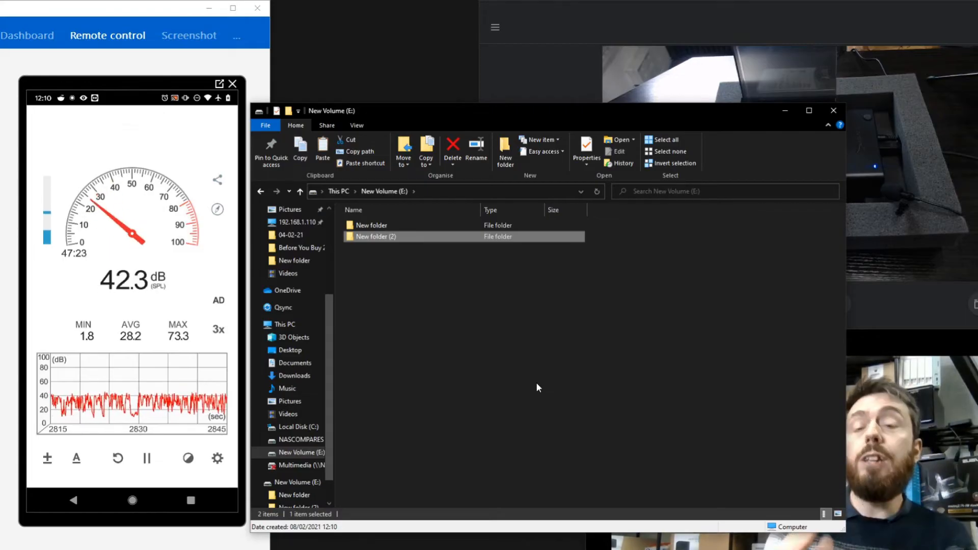
mouse_move(446, 376)
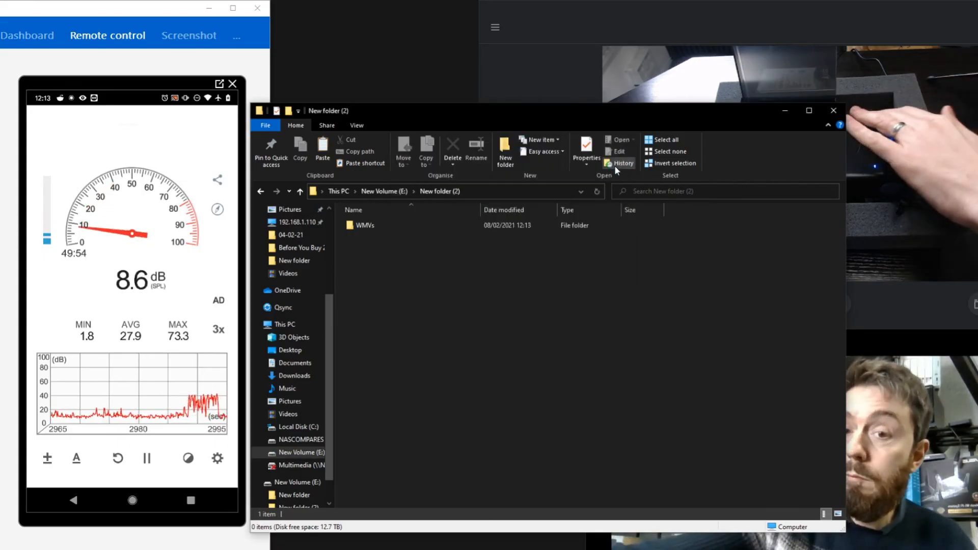
mouse_move(623, 163)
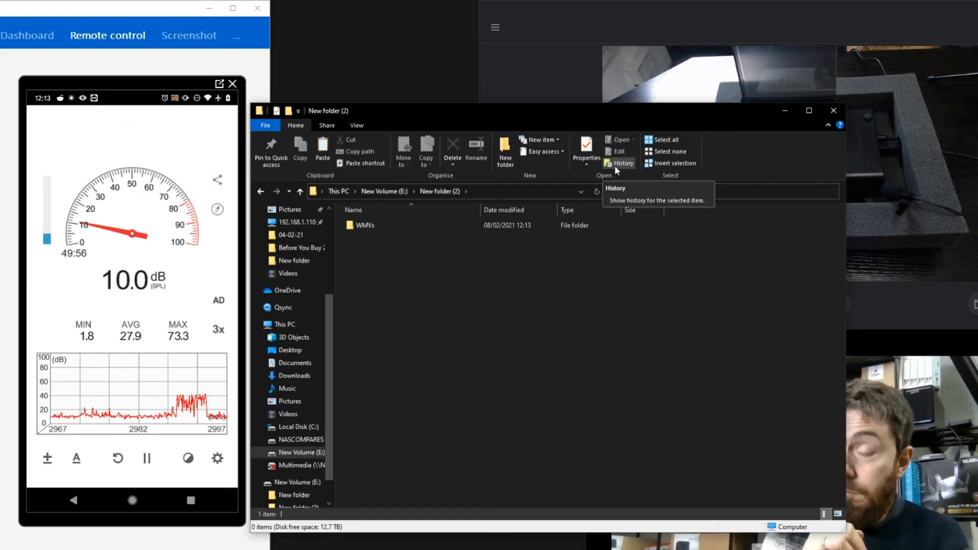